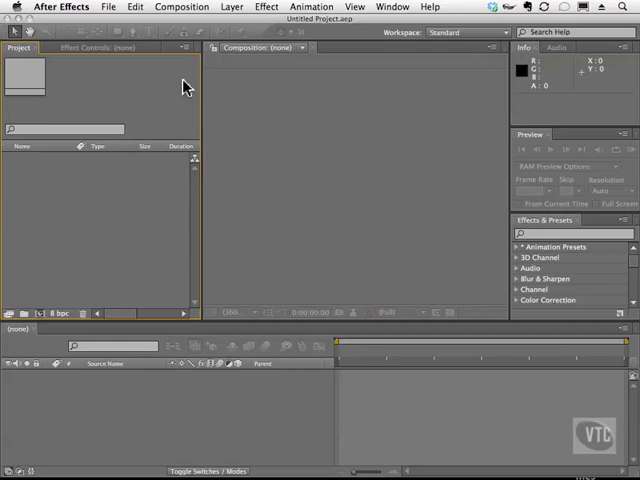
{"action": "mouse_move", "coordinate": [170, 47]}
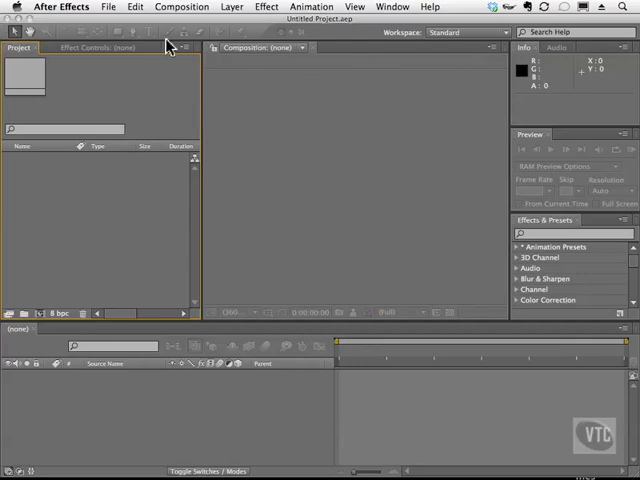
{"action": "mouse_move", "coordinate": [138, 100]}
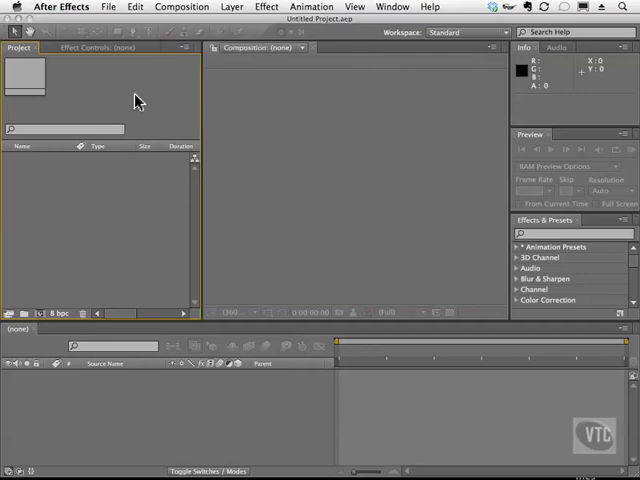
{"action": "mouse_move", "coordinate": [316, 225]}
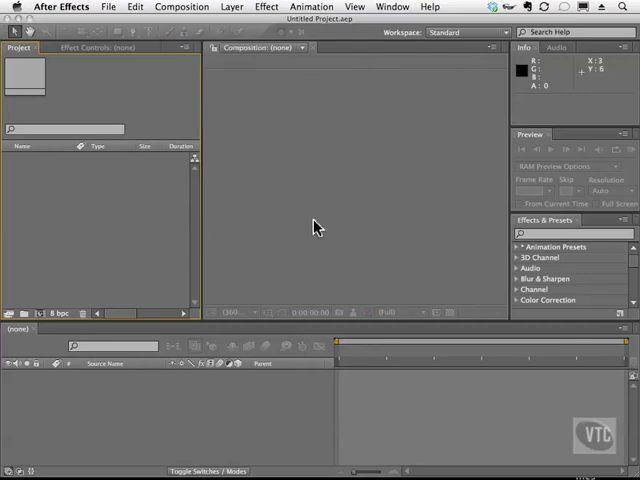
Create Comp 1 from the NTSC D1 720×486 preset with a black background.
{"action": "left_click", "coordinate": [181, 7]}
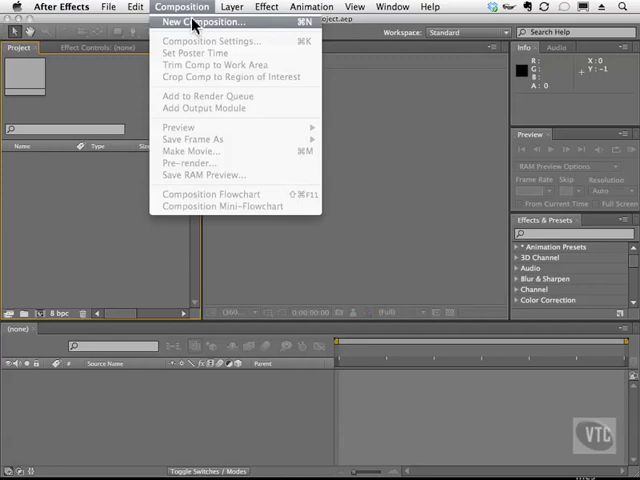
{"action": "left_click", "coordinate": [204, 22]}
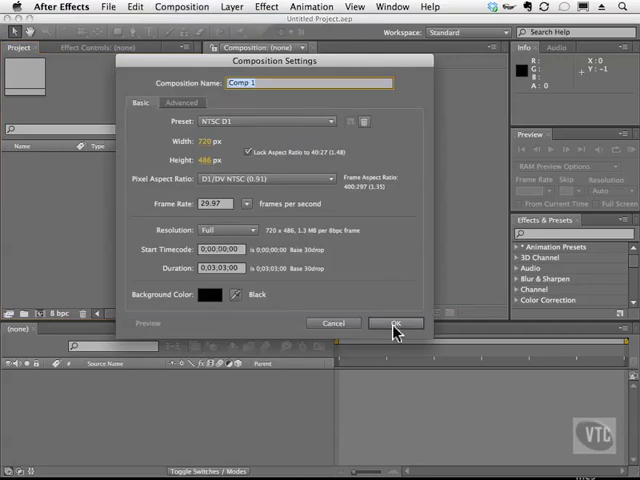
{"action": "left_click", "coordinate": [394, 323]}
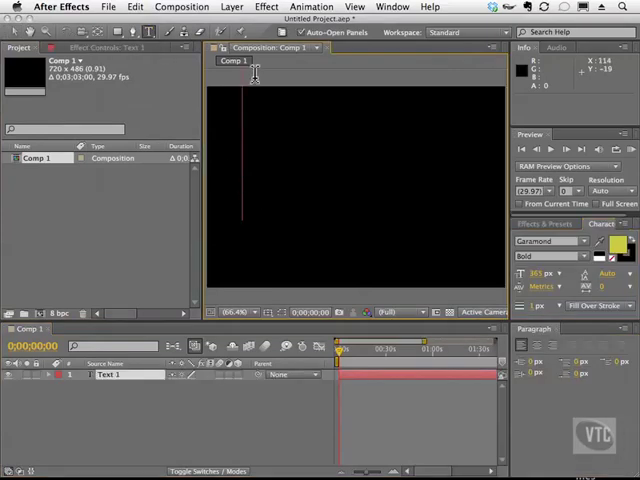
{"action": "mouse_move", "coordinate": [245, 80]}
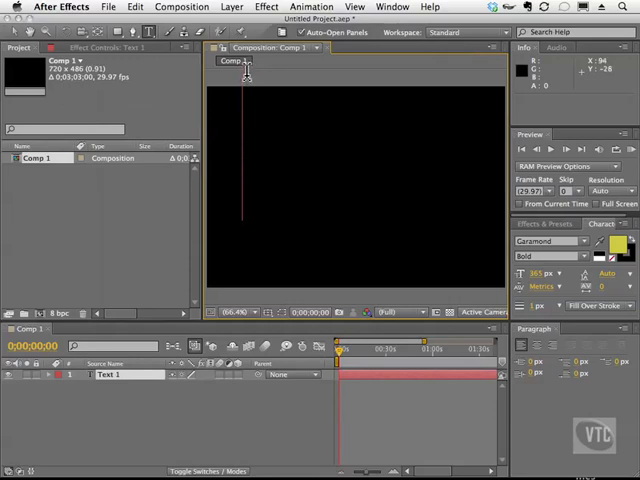
{"action": "mouse_move", "coordinate": [242, 205]}
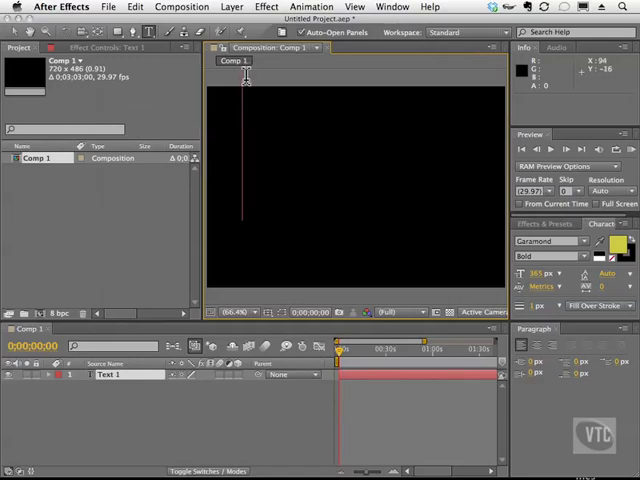
{"action": "mouse_move", "coordinate": [540, 280]}
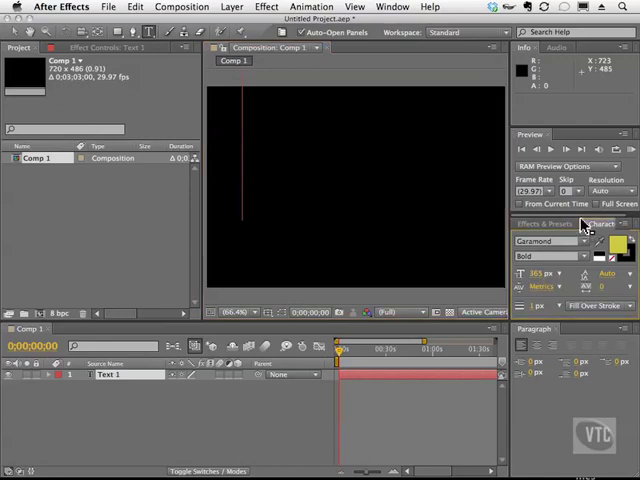
Expand the Character panel to show Garamond Bold, 365 px, 100% scaling.
{"action": "left_click", "coordinate": [535, 223]}
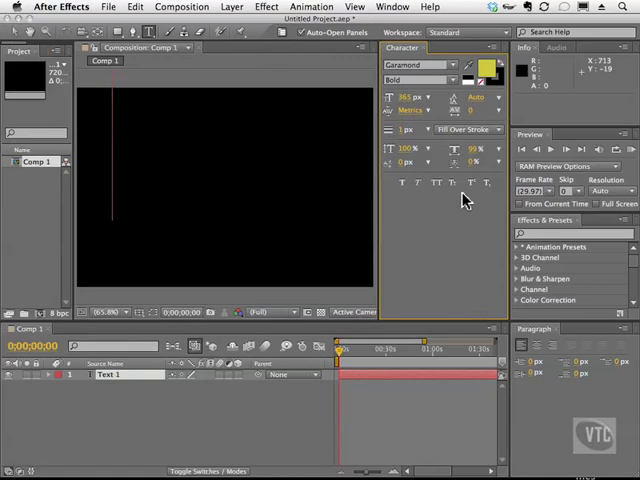
{"action": "mouse_move", "coordinate": [173, 123]}
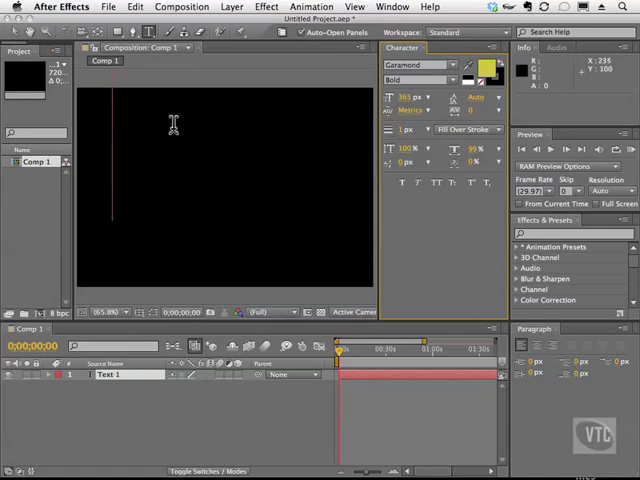
{"action": "mouse_move", "coordinate": [190, 118]}
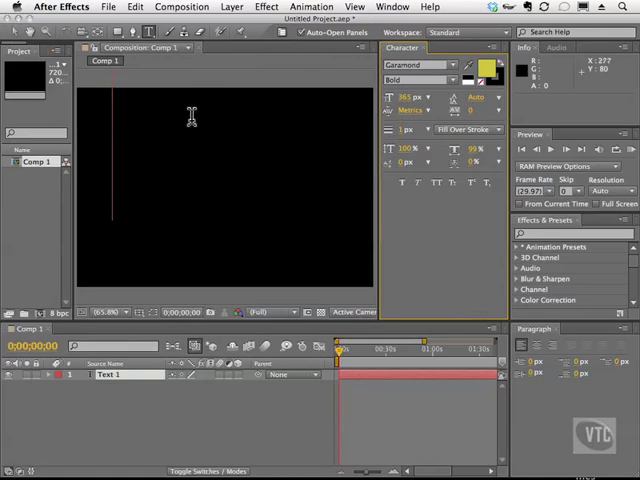
{"action": "mouse_move", "coordinate": [138, 125]}
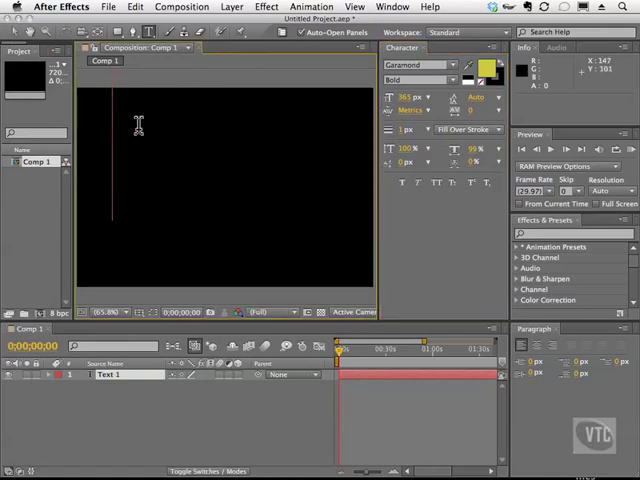
Type 'WE' into the text layer in large yellow Garamond Bold.
{"action": "type", "text": "WEE"}
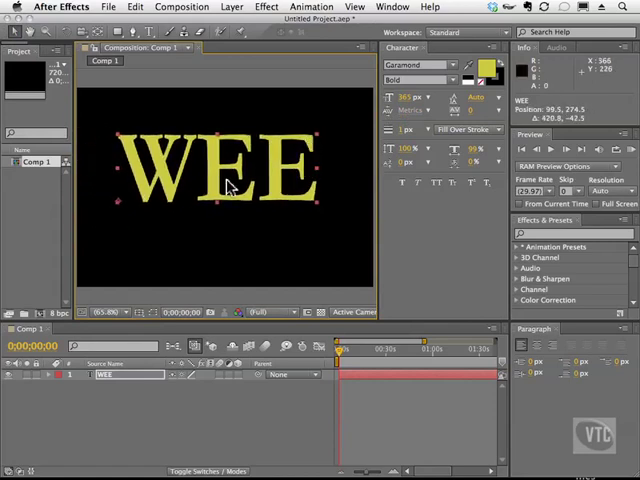
{"action": "mouse_move", "coordinate": [355, 186]}
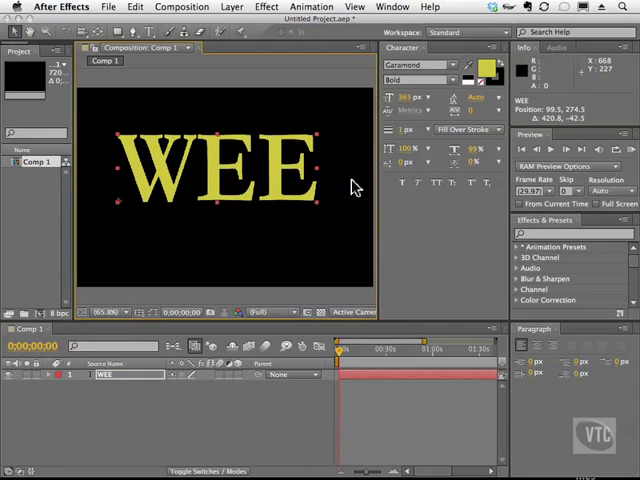
{"action": "mouse_move", "coordinate": [267, 197]}
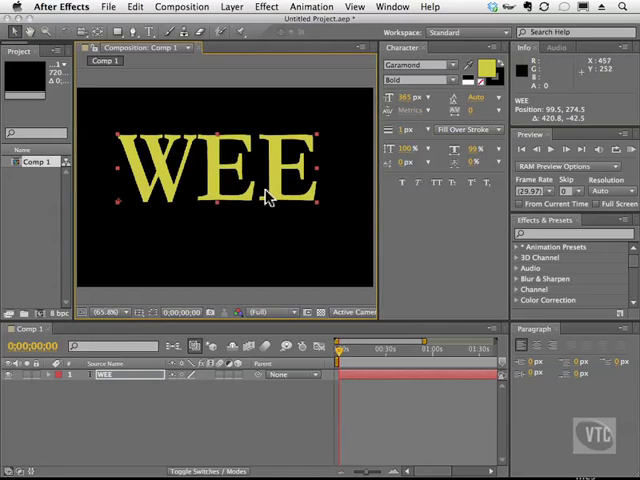
{"action": "mouse_move", "coordinate": [318, 170]}
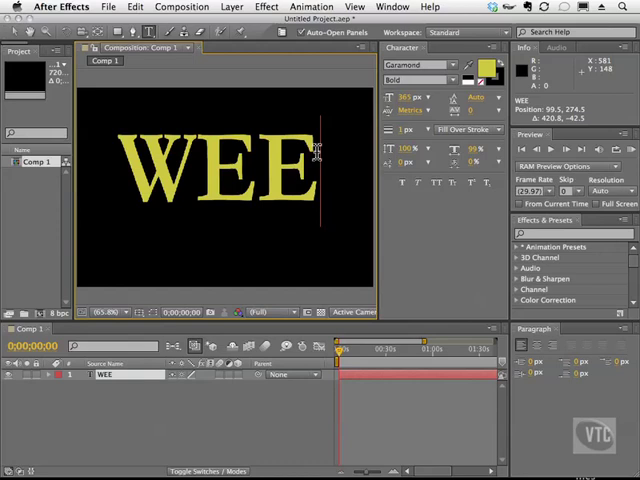
Append '!' so the text layer reads 'WEE!'.
{"action": "type", "text": "!"}
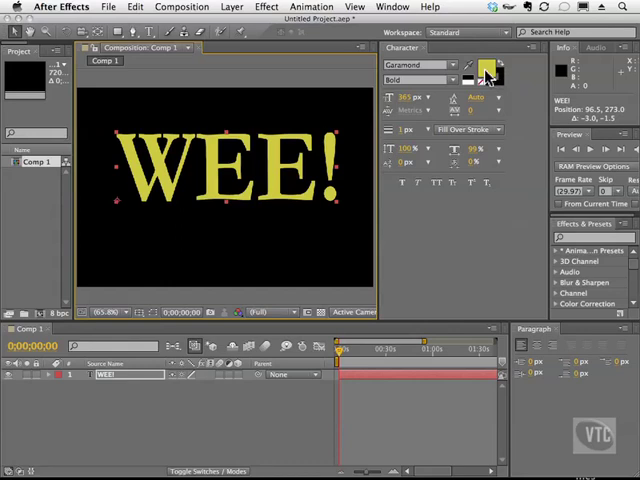
Set the WEE! text fill colour to teal via the Fill Color swatch.
{"action": "left_click", "coordinate": [485, 72]}
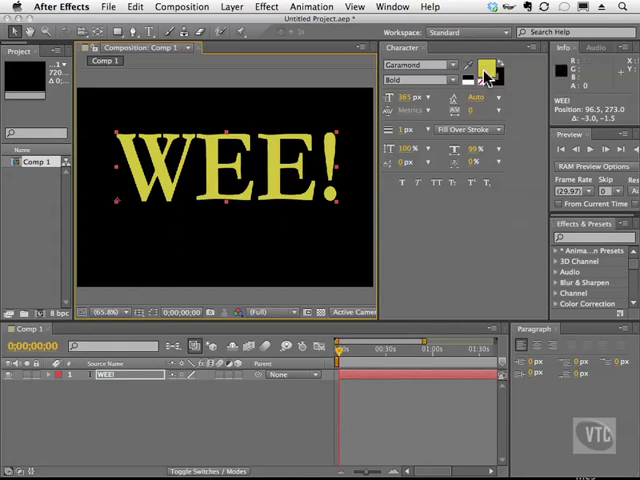
{"action": "left_click", "coordinate": [489, 70]}
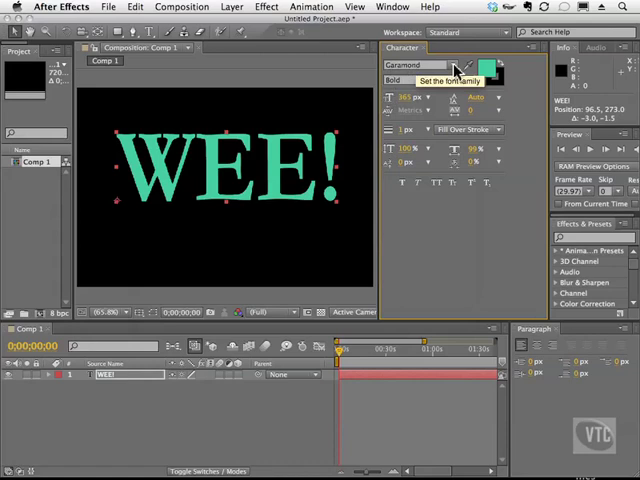
Browse the font lists, try Arial Black, then scroll on toward Garamond.
{"action": "left_click", "coordinate": [463, 64]}
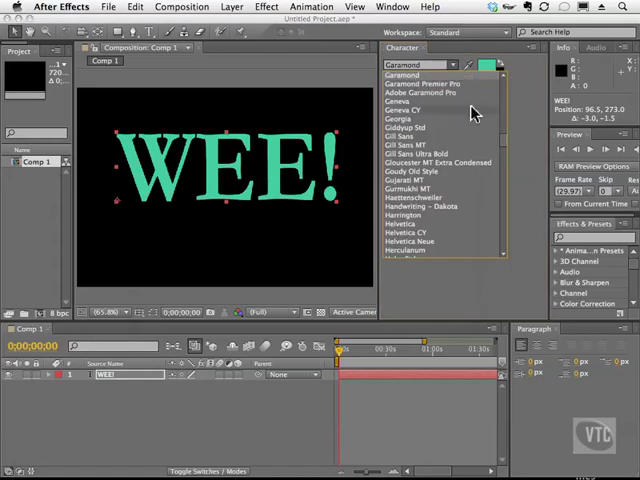
{"action": "scroll", "scroll_direction": "down", "scroll_amount": 3}
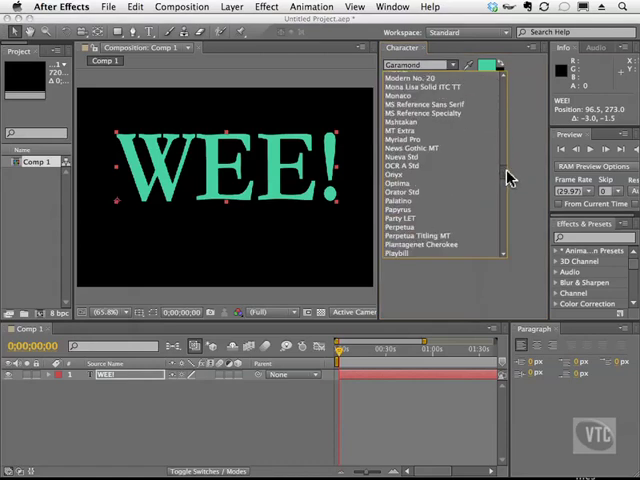
{"action": "scroll", "scroll_direction": "down", "scroll_amount": 3}
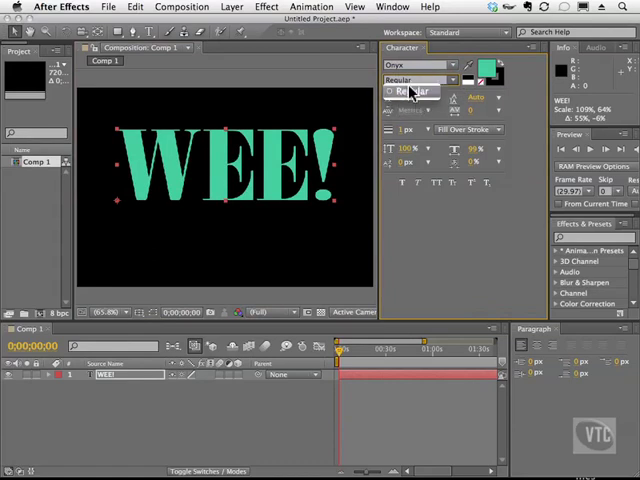
{"action": "left_click", "coordinate": [415, 79]}
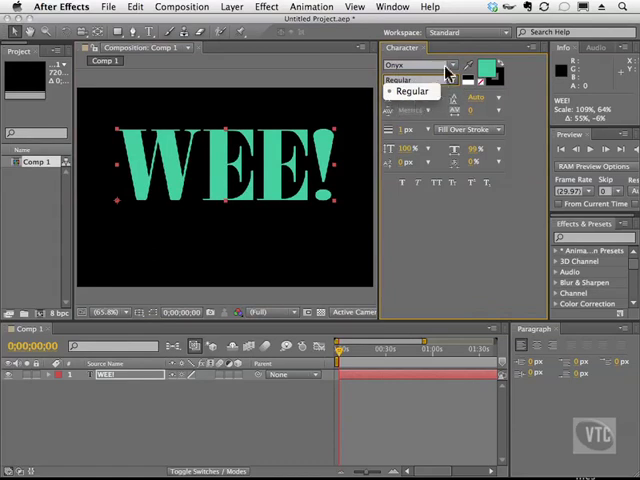
{"action": "left_click", "coordinate": [445, 65]}
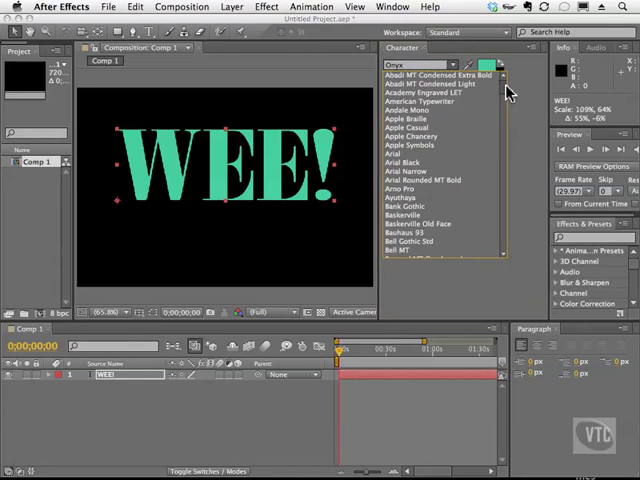
{"action": "mouse_move", "coordinate": [440, 170]}
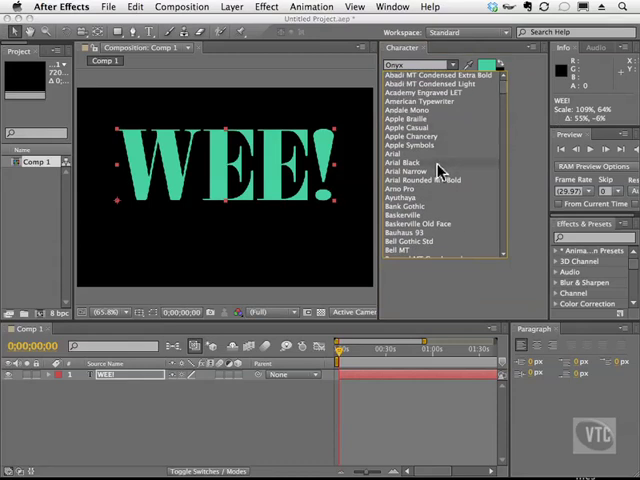
{"action": "left_click", "coordinate": [404, 161]}
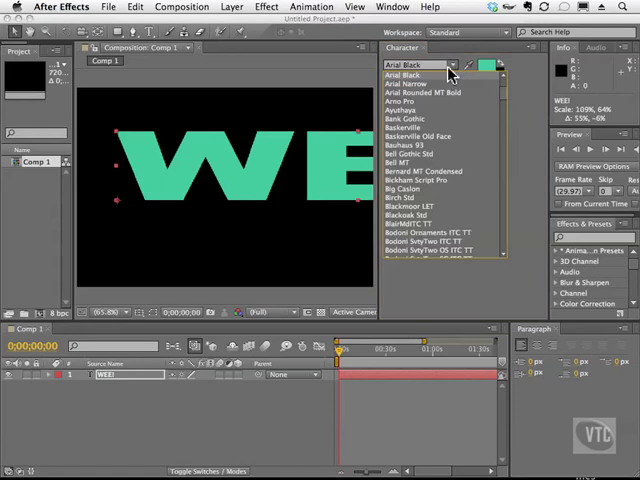
{"action": "scroll", "scroll_direction": "down", "scroll_amount": 3}
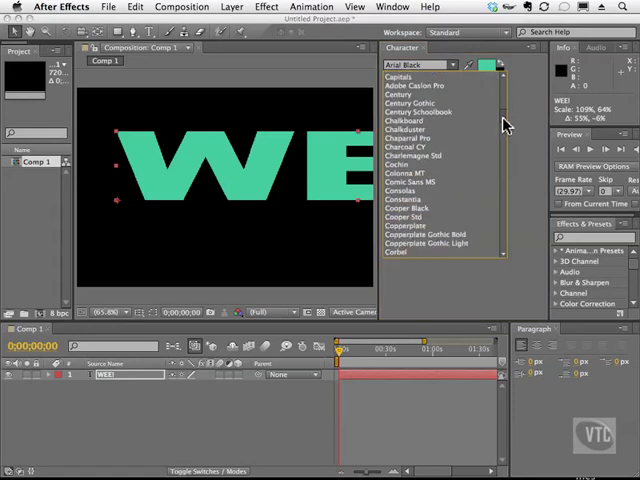
{"action": "scroll", "scroll_direction": "down", "scroll_amount": 3}
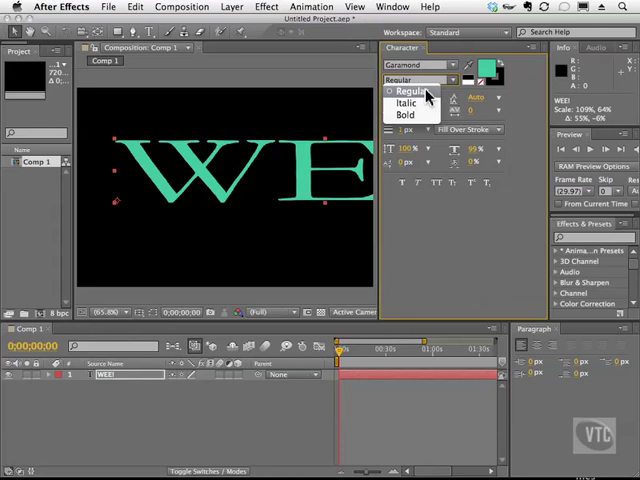
Set the Garamond font style to Regular.
{"action": "left_click", "coordinate": [404, 101]}
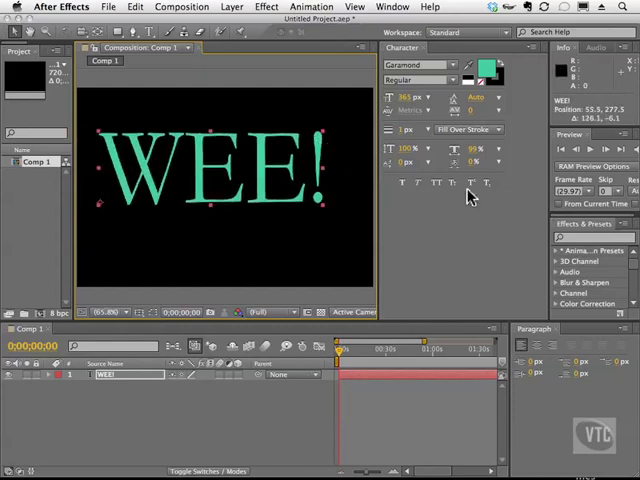
{"action": "mouse_move", "coordinate": [402, 183]}
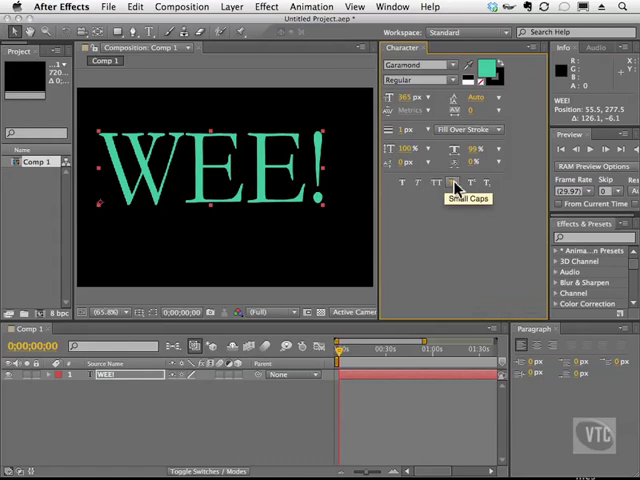
{"action": "mouse_move", "coordinate": [470, 187]}
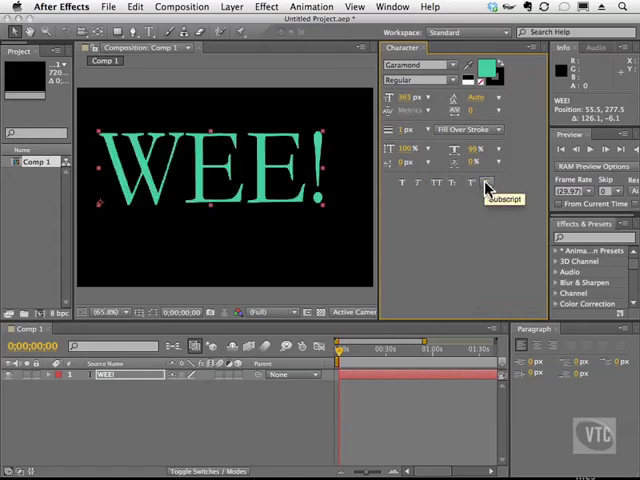
{"action": "mouse_move", "coordinate": [480, 205]}
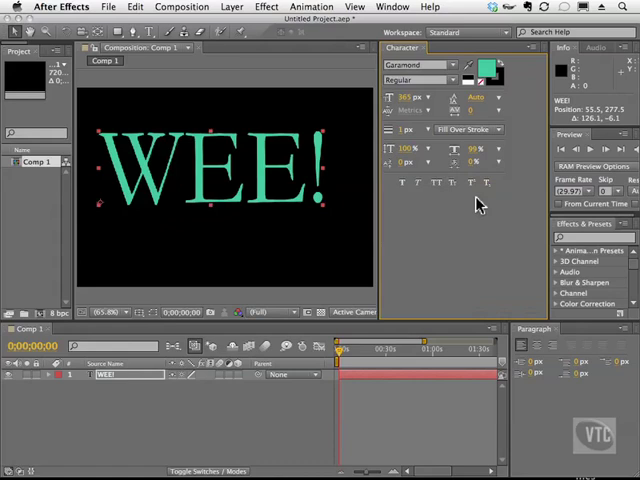
{"action": "mouse_move", "coordinate": [368, 208]}
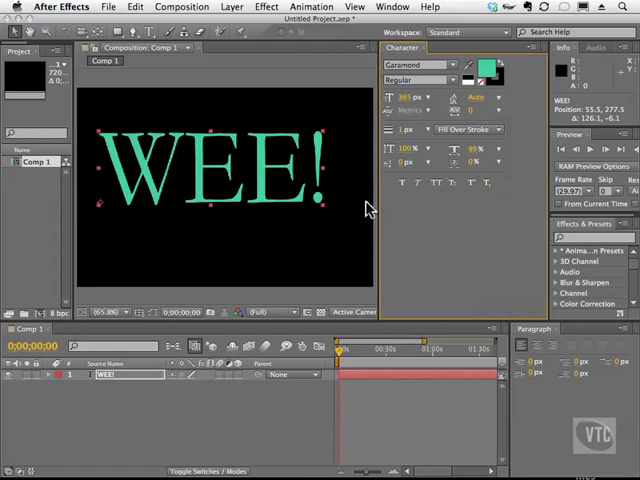
{"action": "mouse_move", "coordinate": [488, 182]}
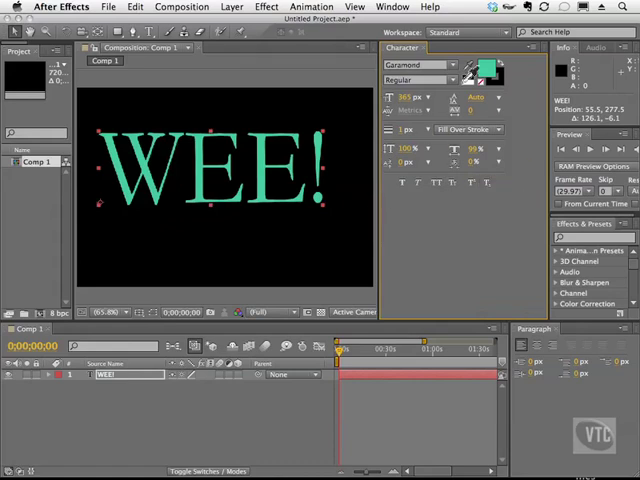
{"action": "mouse_move", "coordinate": [470, 78]}
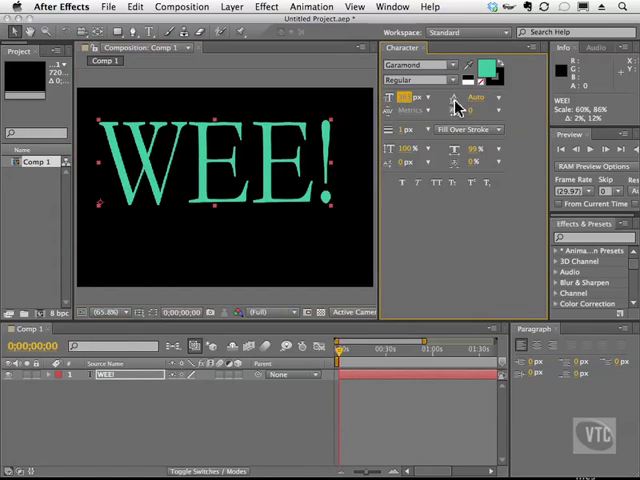
{"action": "mouse_move", "coordinate": [455, 105]}
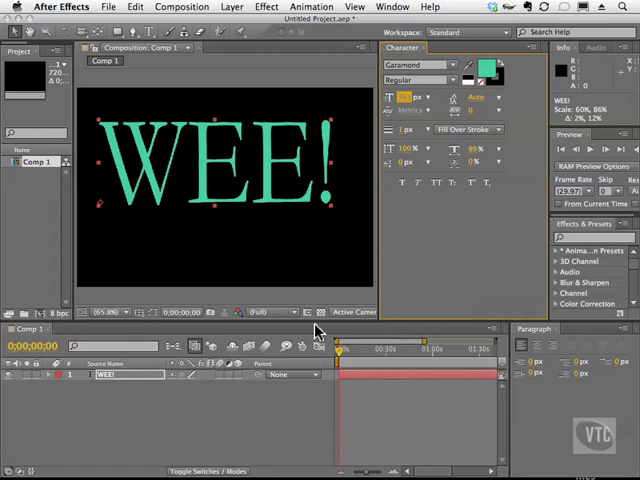
{"action": "mouse_move", "coordinate": [332, 185]}
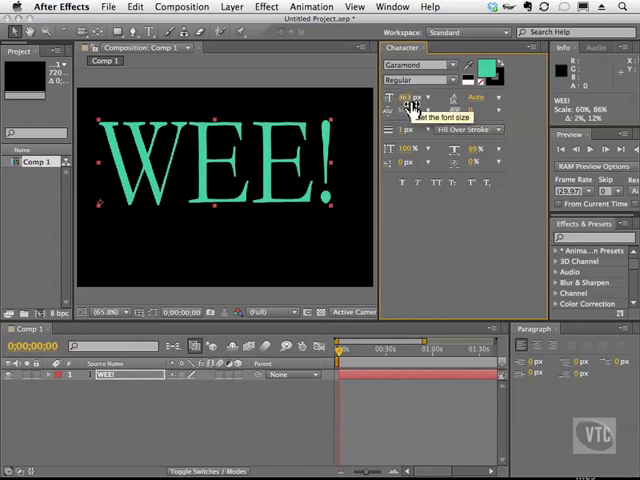
{"action": "mouse_move", "coordinate": [476, 97]}
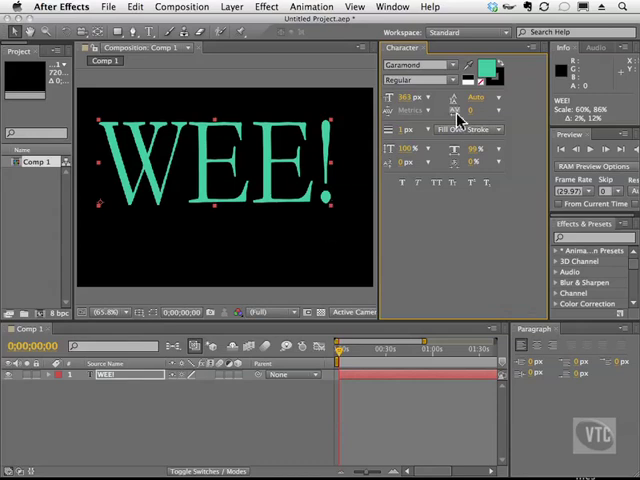
{"action": "mouse_move", "coordinate": [455, 120]}
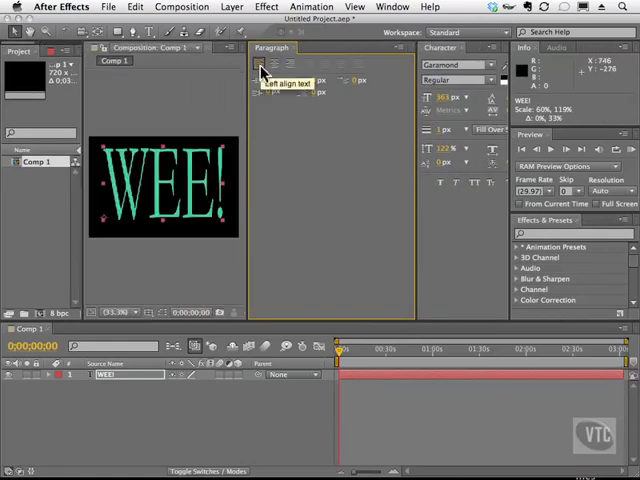
{"action": "mouse_move", "coordinate": [278, 70]}
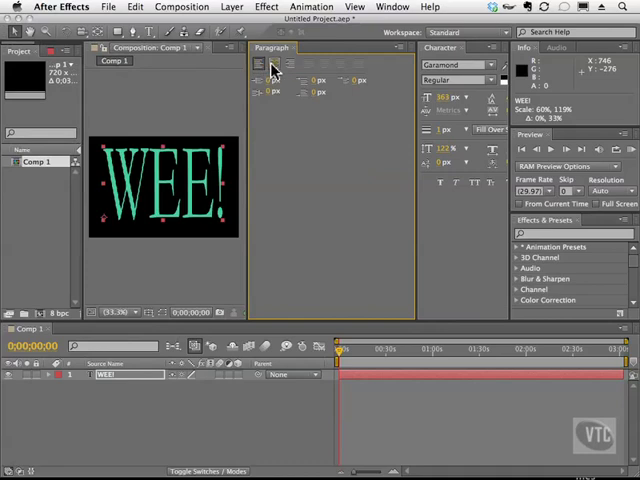
Apply Right Align Text to the WEE! paragraph.
{"action": "left_click", "coordinate": [290, 66]}
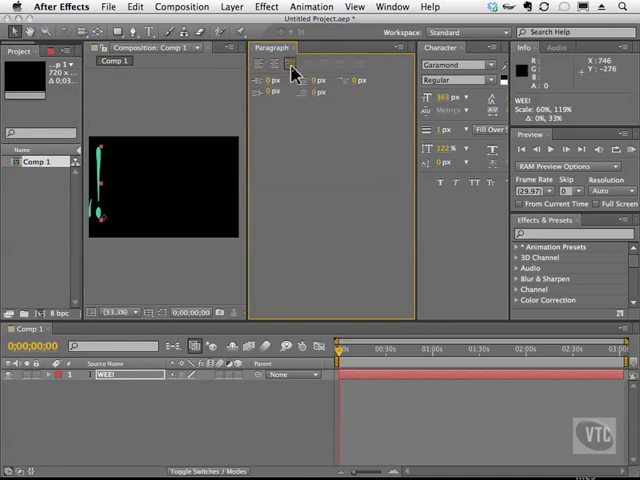
{"action": "mouse_move", "coordinate": [355, 75]}
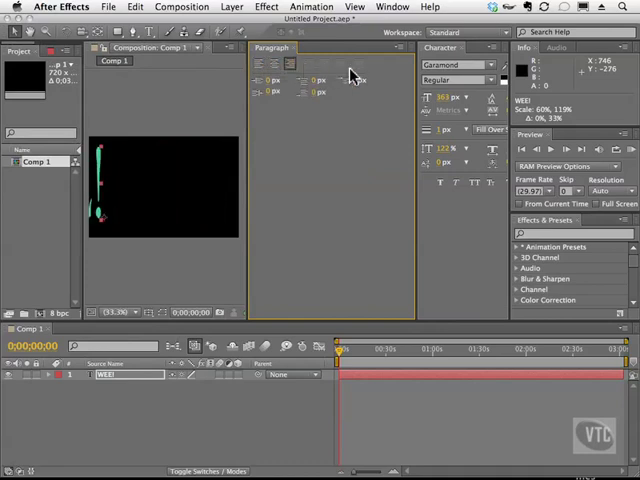
{"action": "mouse_move", "coordinate": [312, 78]}
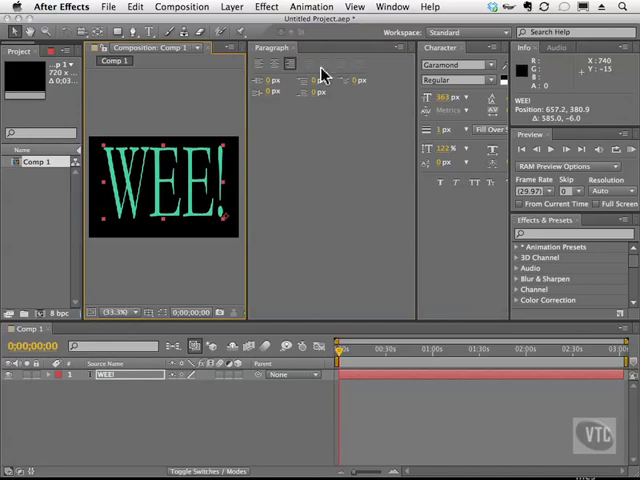
{"action": "mouse_move", "coordinate": [173, 263]}
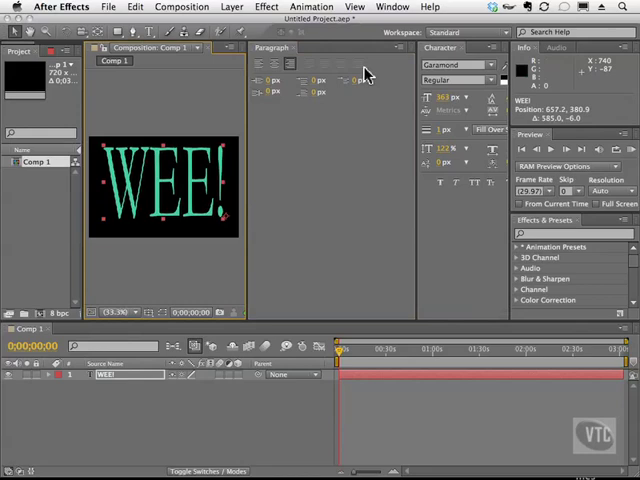
{"action": "mouse_move", "coordinate": [312, 72]}
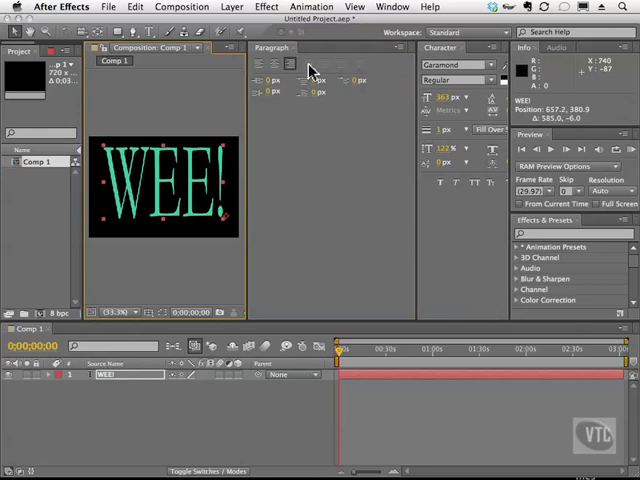
{"action": "mouse_move", "coordinate": [370, 70]}
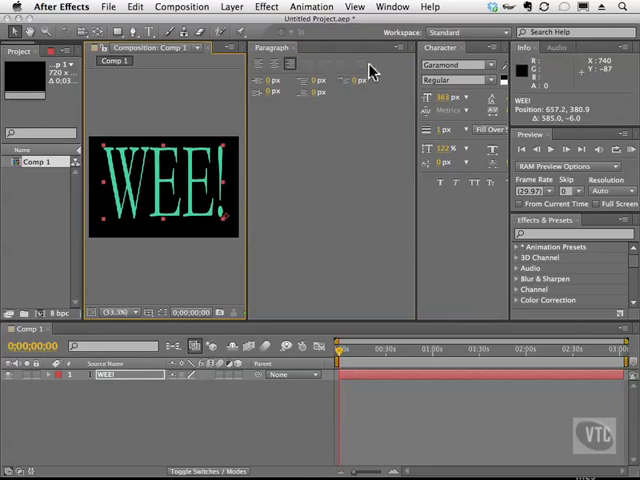